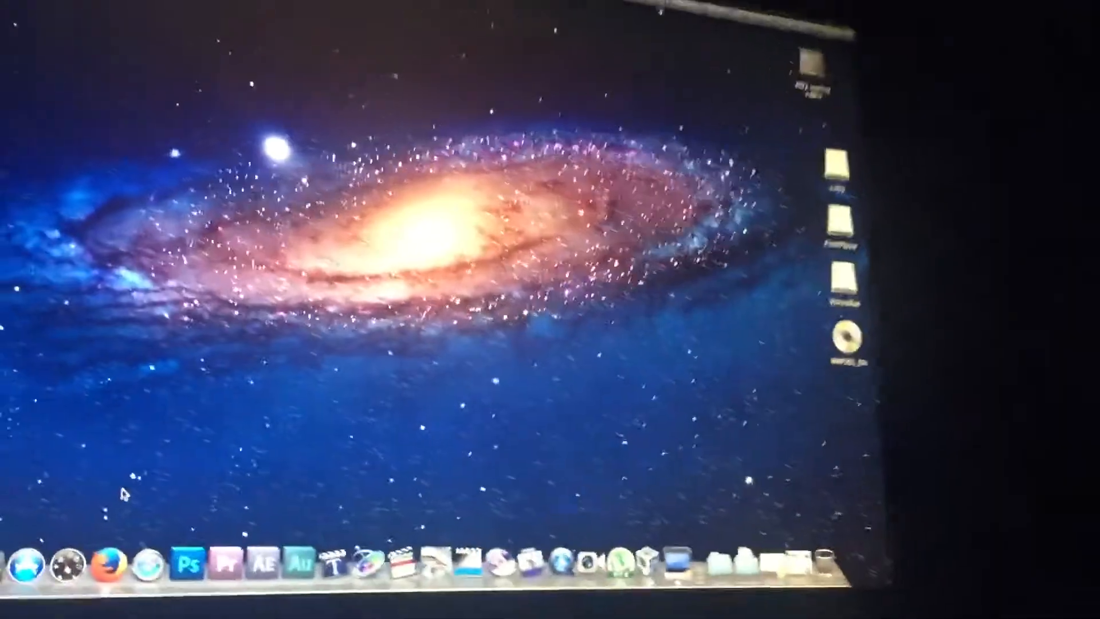
- Launch Firefox from the Dock, landing on its session-recovery page
left_click(115, 562)
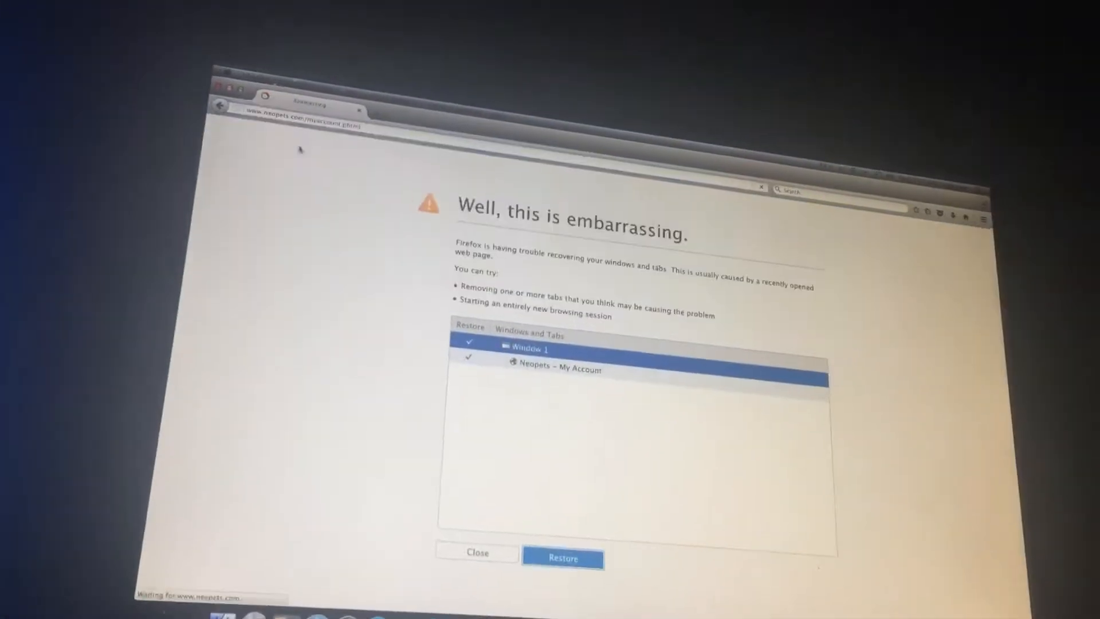
- Restore the previous session so the Neopets My Account page reloads
left_click(562, 559)
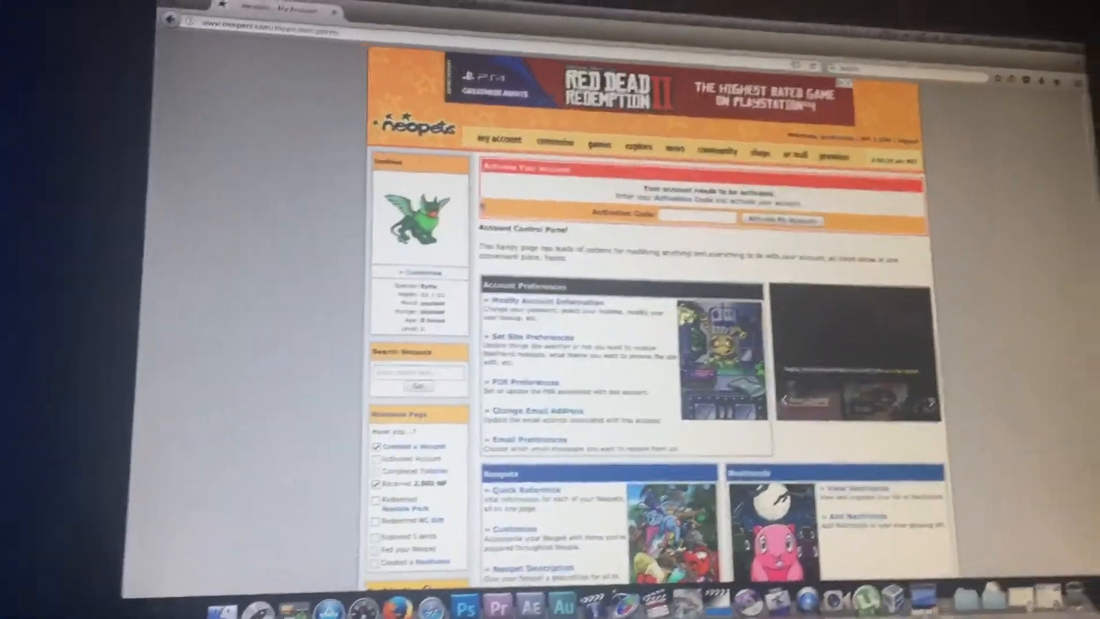
- Navigate from the games menu into the Neopets Games Room
left_click(496, 131)
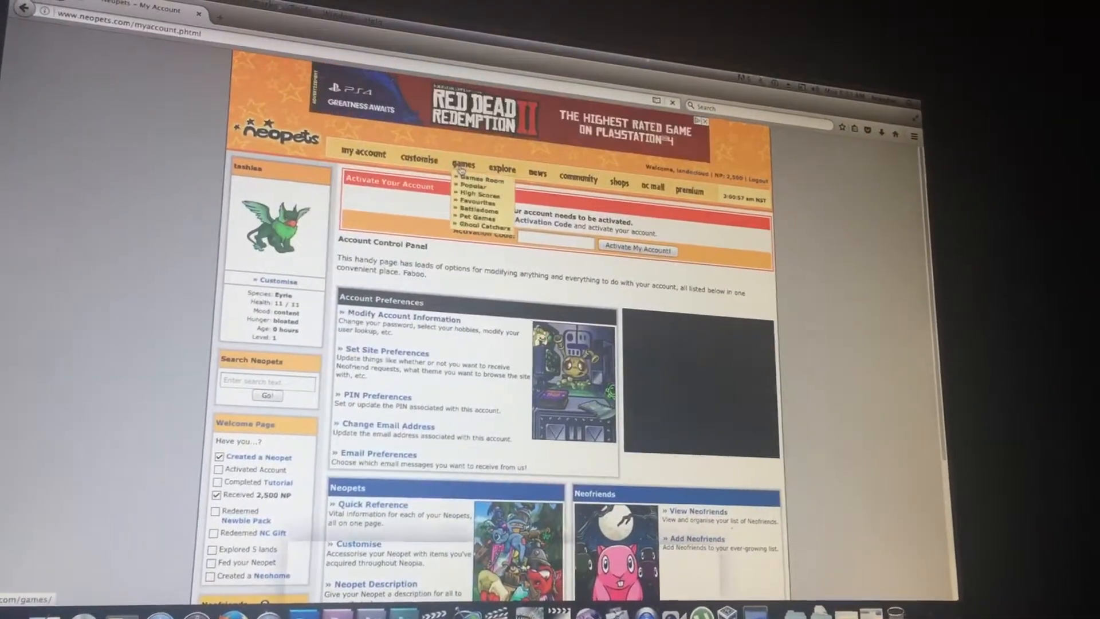
left_click(483, 180)
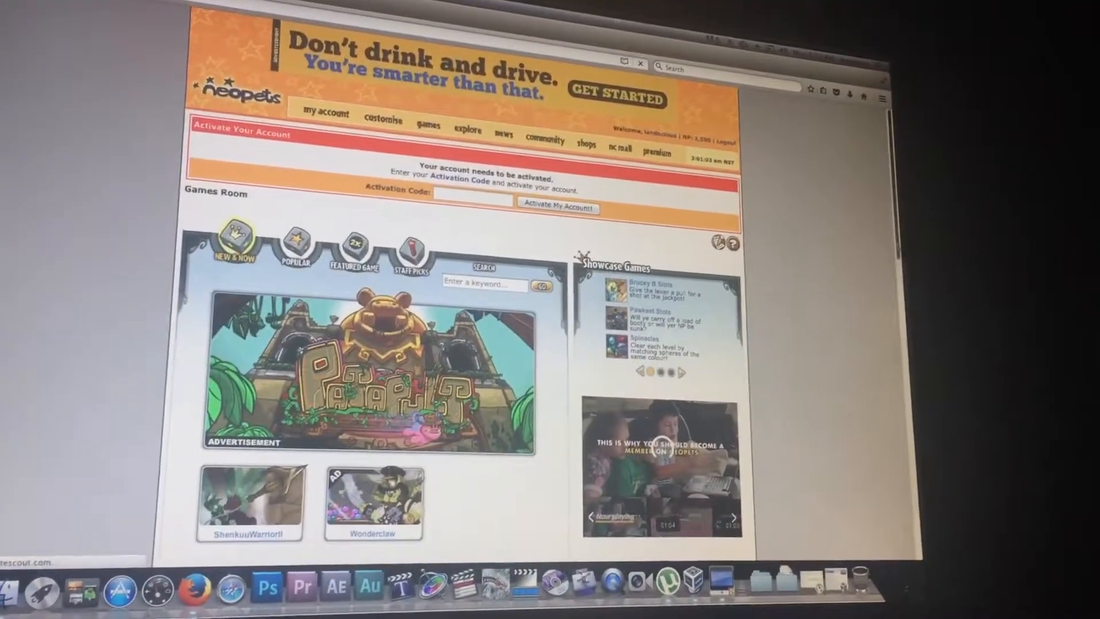
- Show the Games Room's Popular ranking with Kass Basher, Meerca Chase II and Turmac Roll
scroll("down", 3)
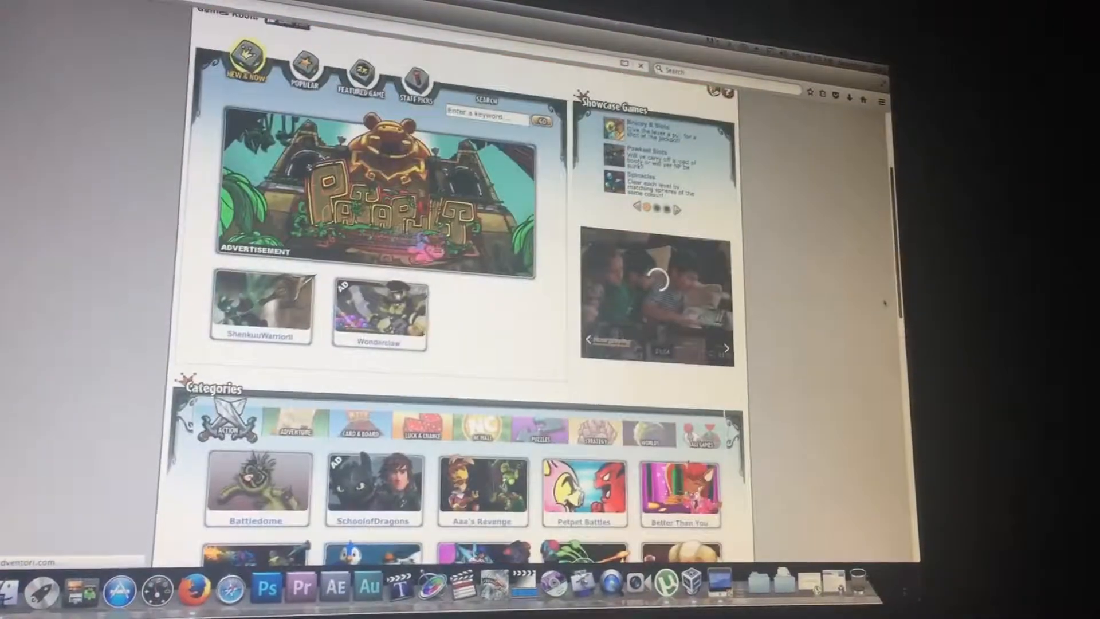
left_click(289, 237)
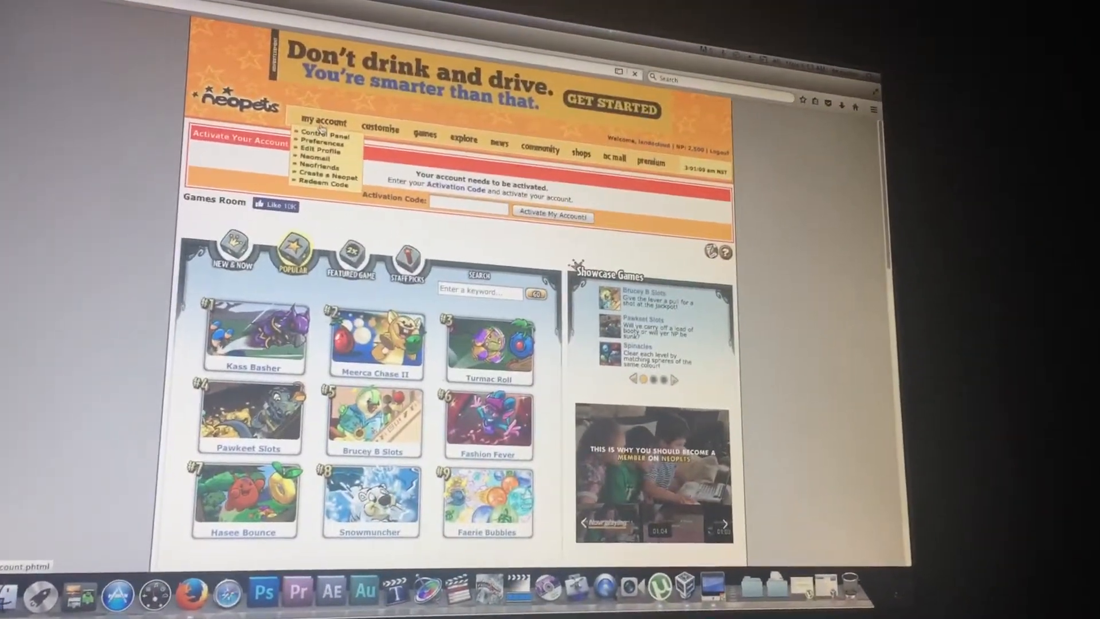
- Return to the My Account control panel via the 'my account' menu
left_click(320, 133)
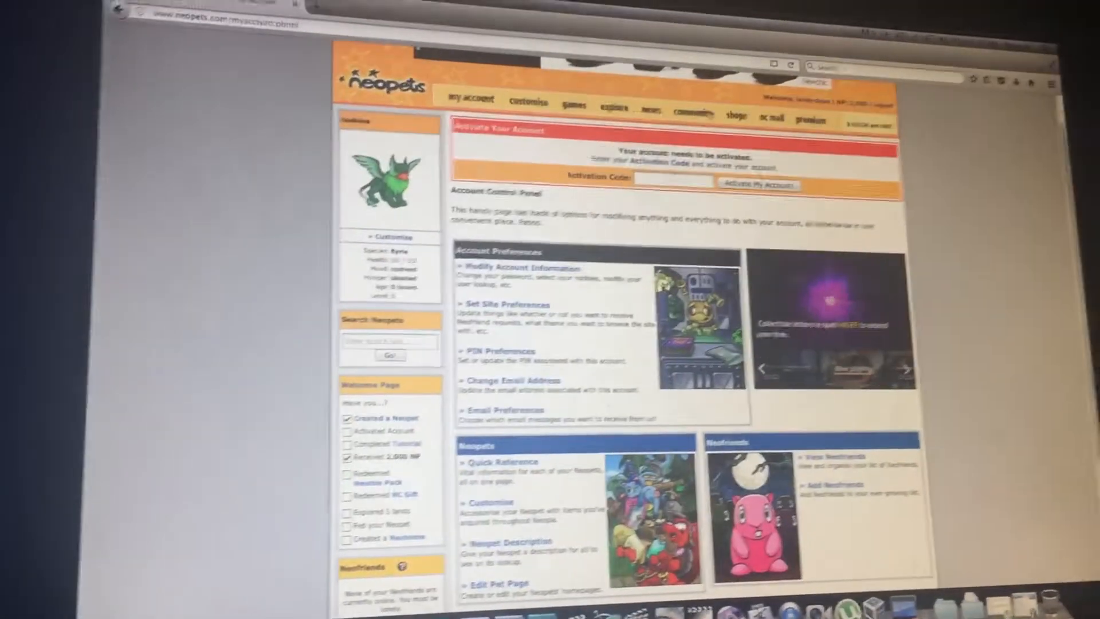
- Reopen the Games Room and browse down the alphabetical grid from Barf Boat to Frumball
left_click(599, 56)
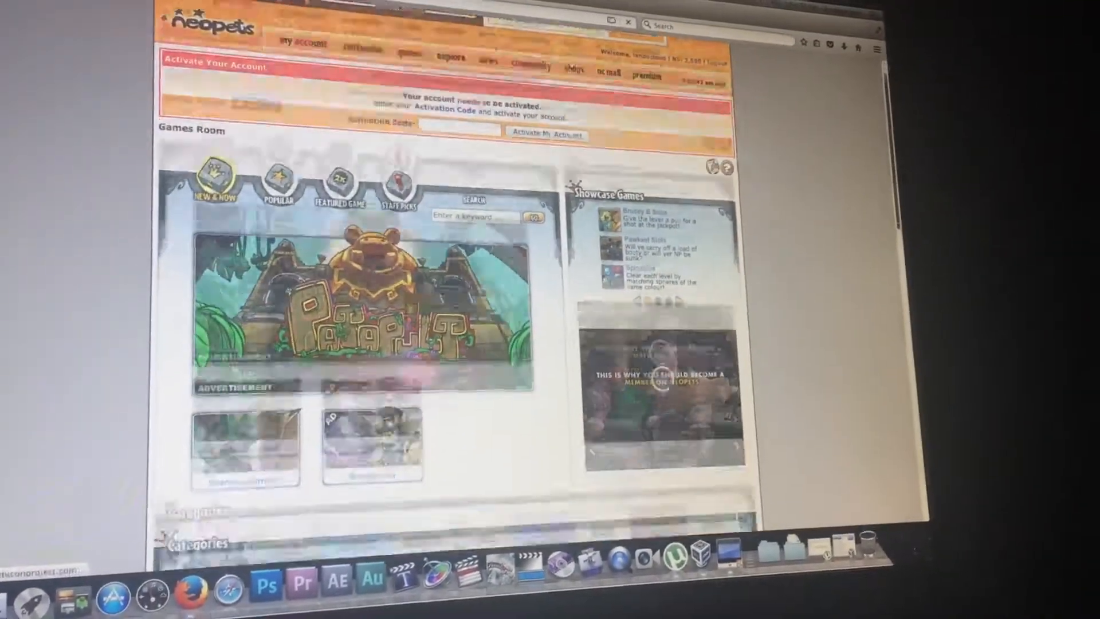
scroll("down", 3)
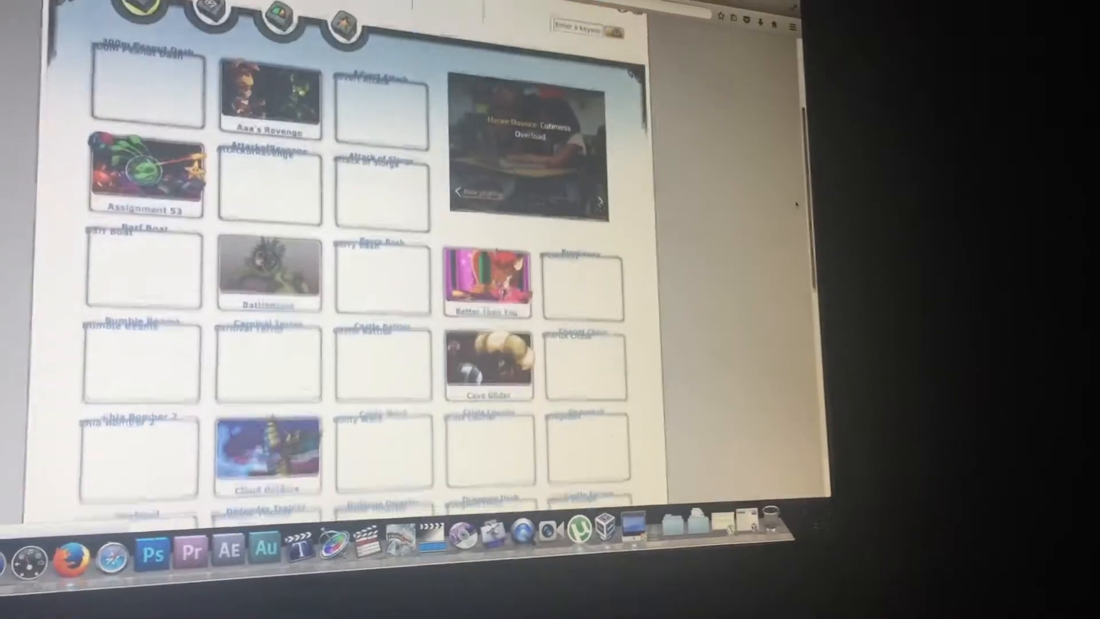
scroll("down", 3)
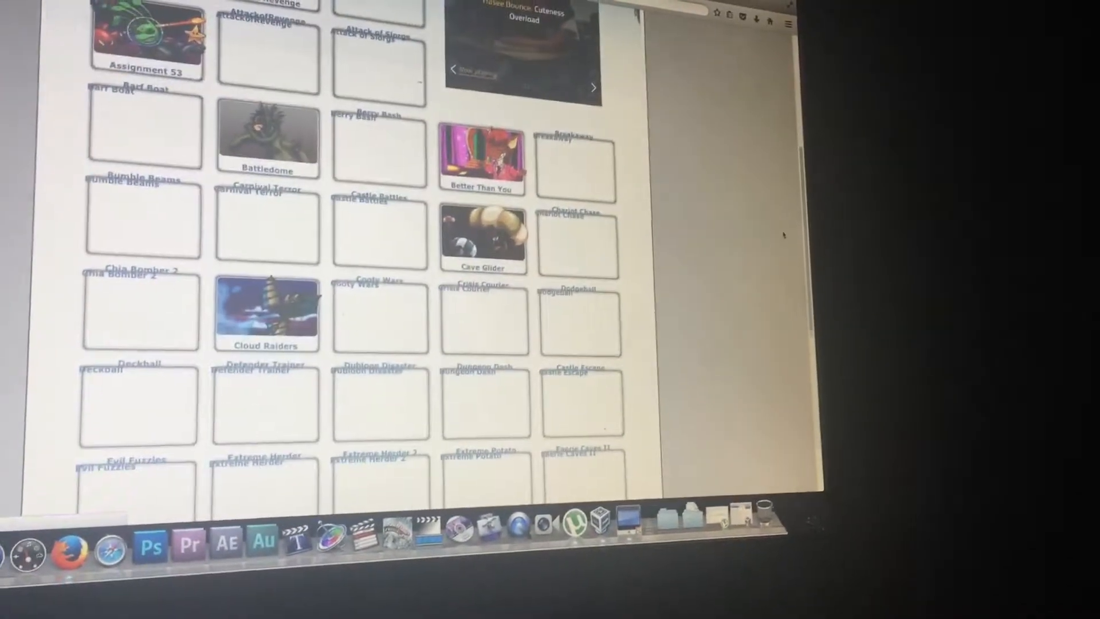
scroll("down", 3)
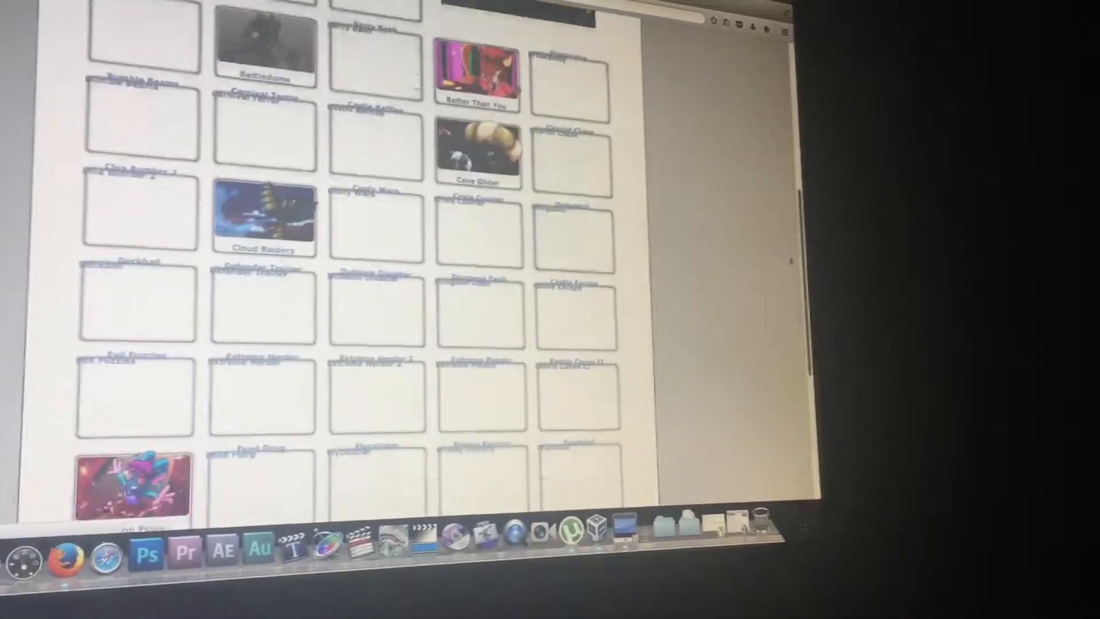
scroll("down", 3)
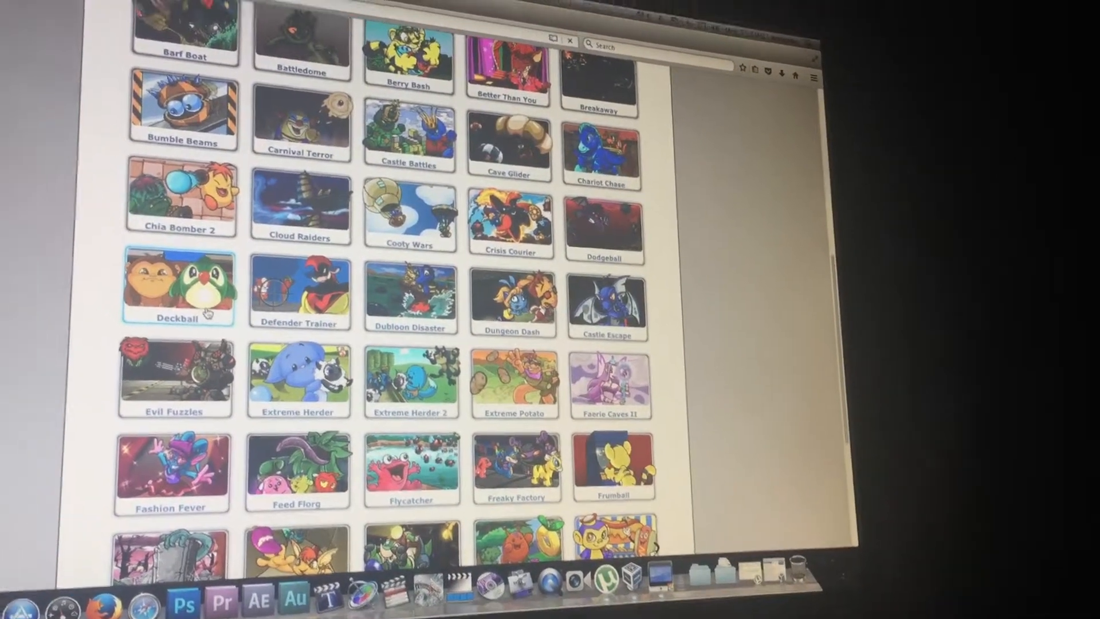
left_click(177, 287)
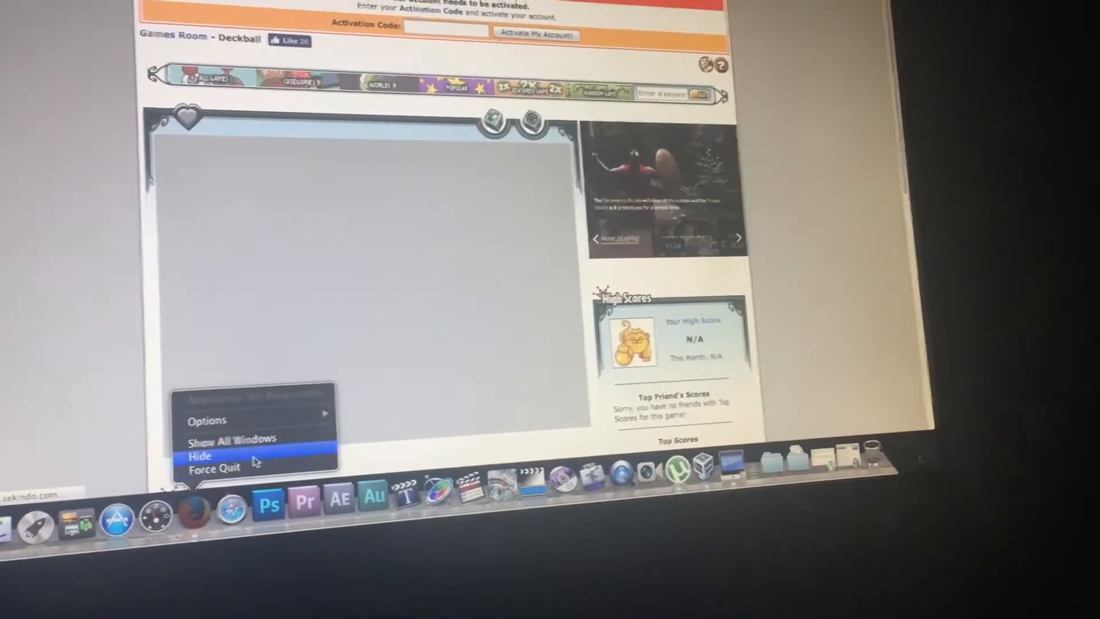
mouse_move(225, 468)
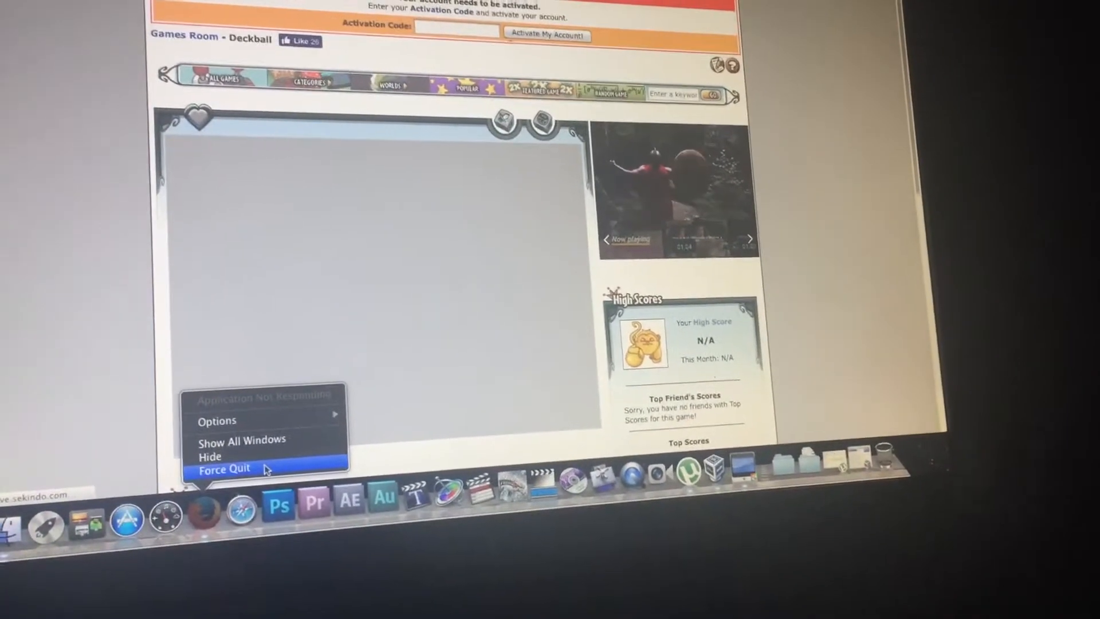